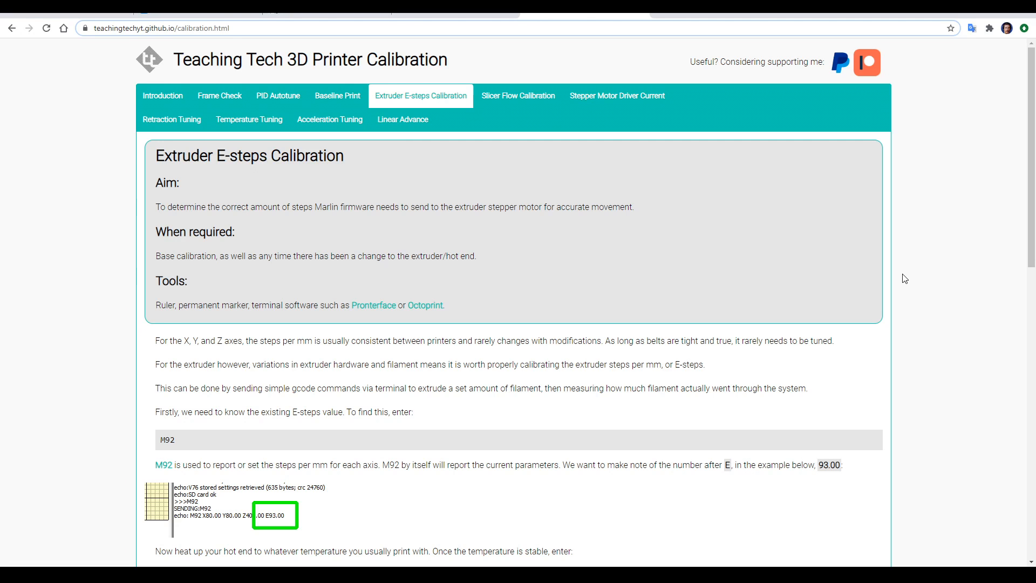
- Calculate corrected E-steps of 92.08 from previous 93 and the 19 mm measurement
scroll("down", 3)
type("19")
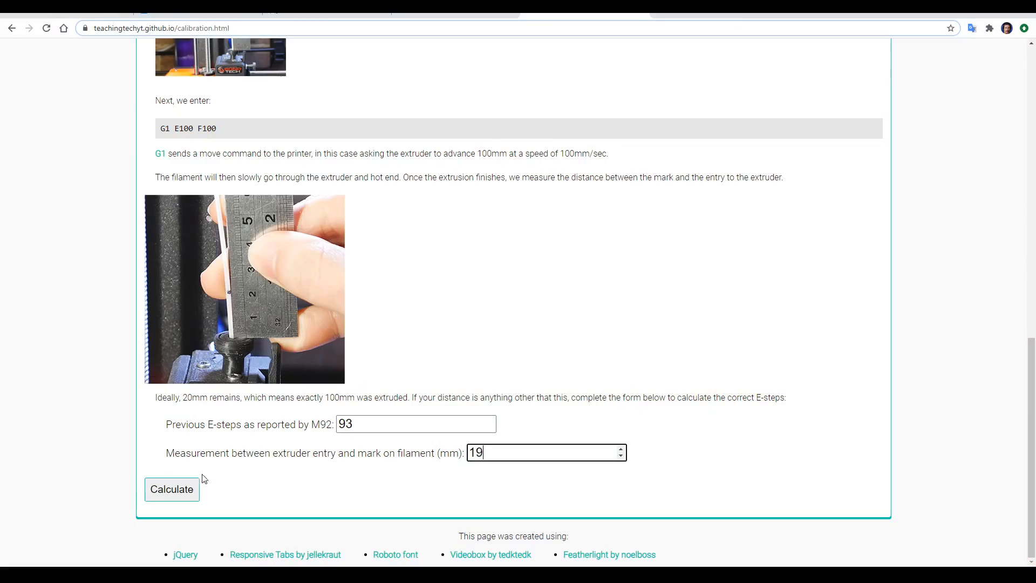
left_click(171, 488)
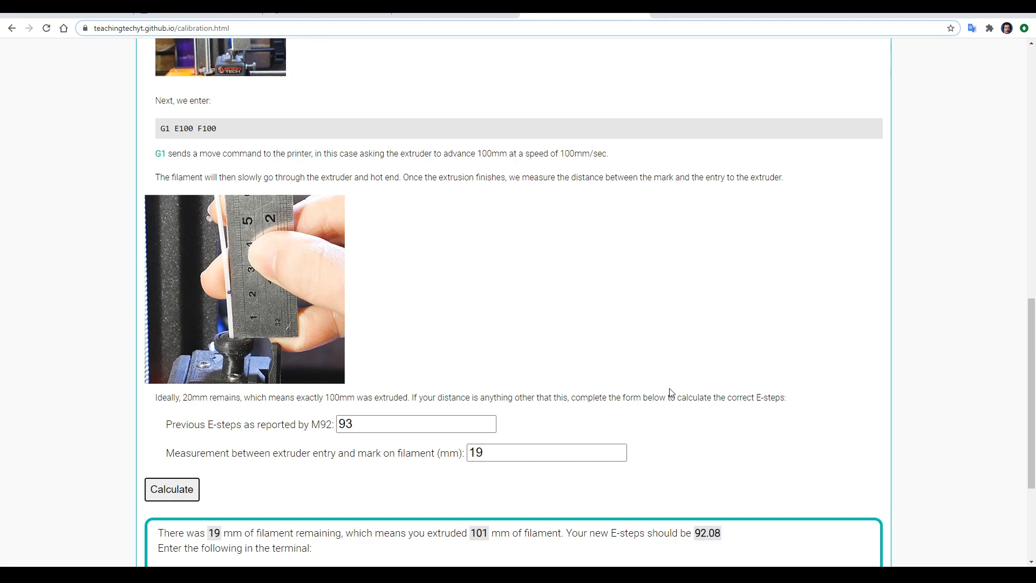
scroll("down", 3)
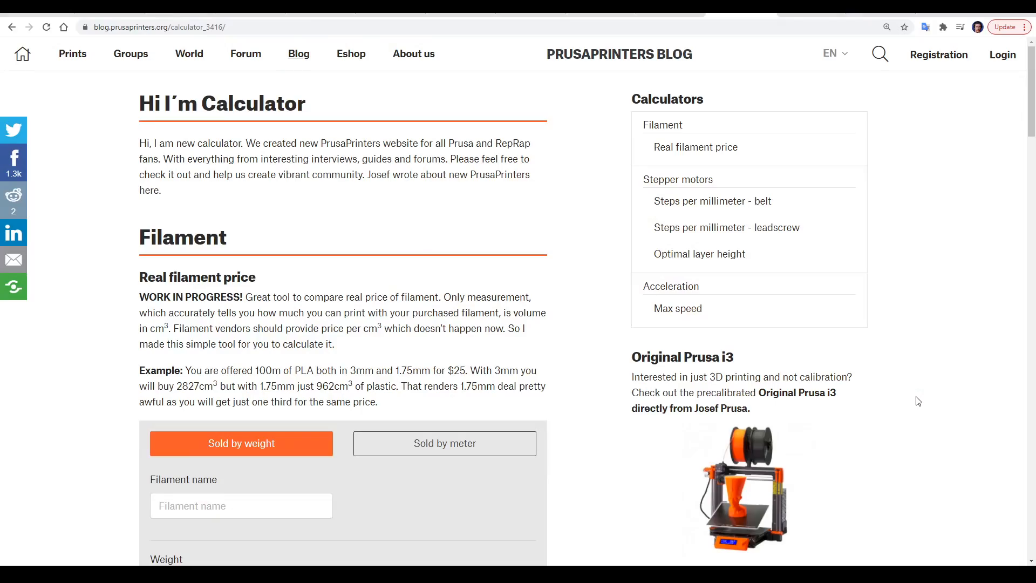
mouse_move(915, 398)
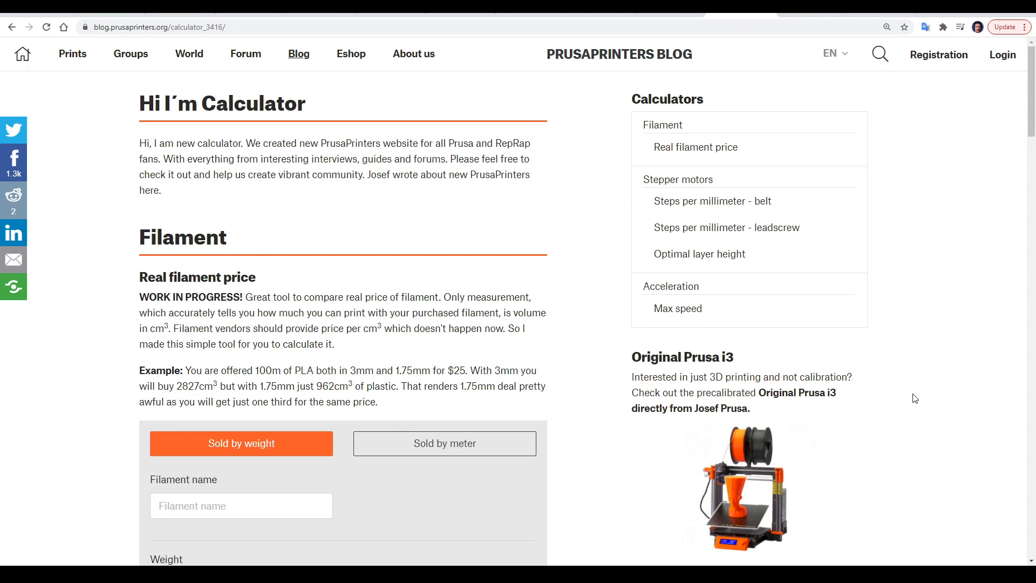
- Set the belt calculator's pulley tooth count to 40, changing the result from 80.00 to 40.00
scroll("down", 3)
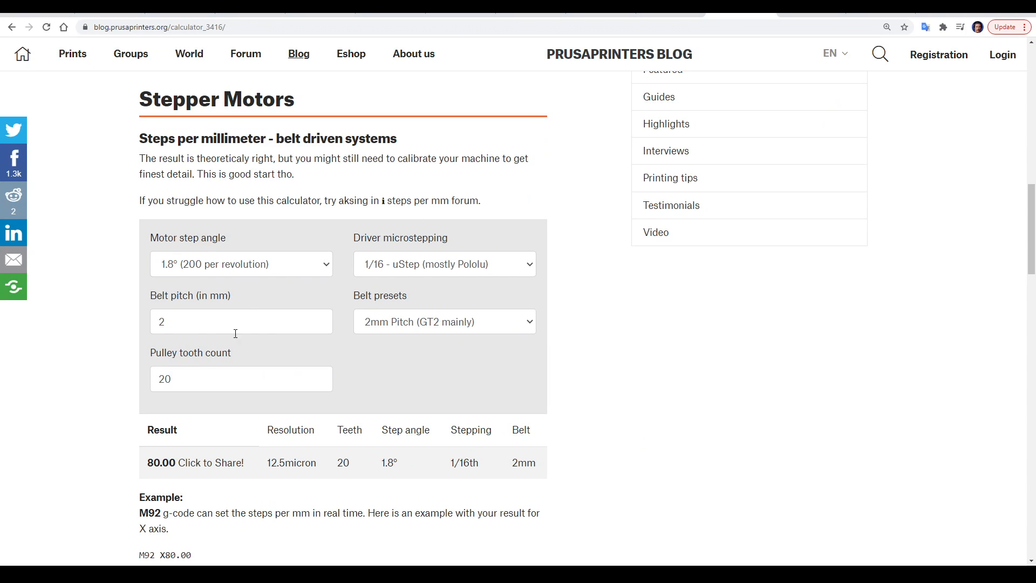
double_click(160, 462)
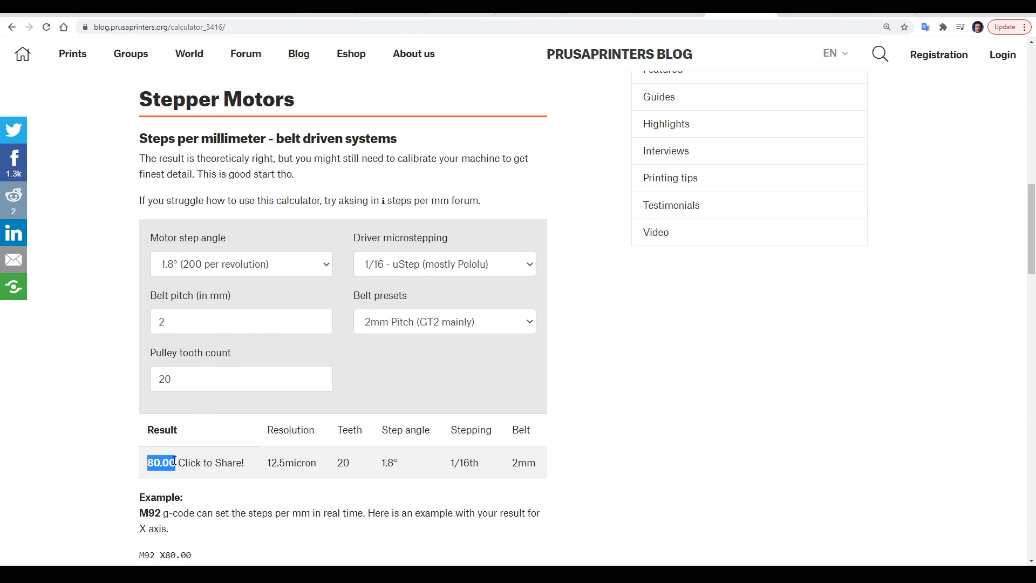
left_click(241, 379)
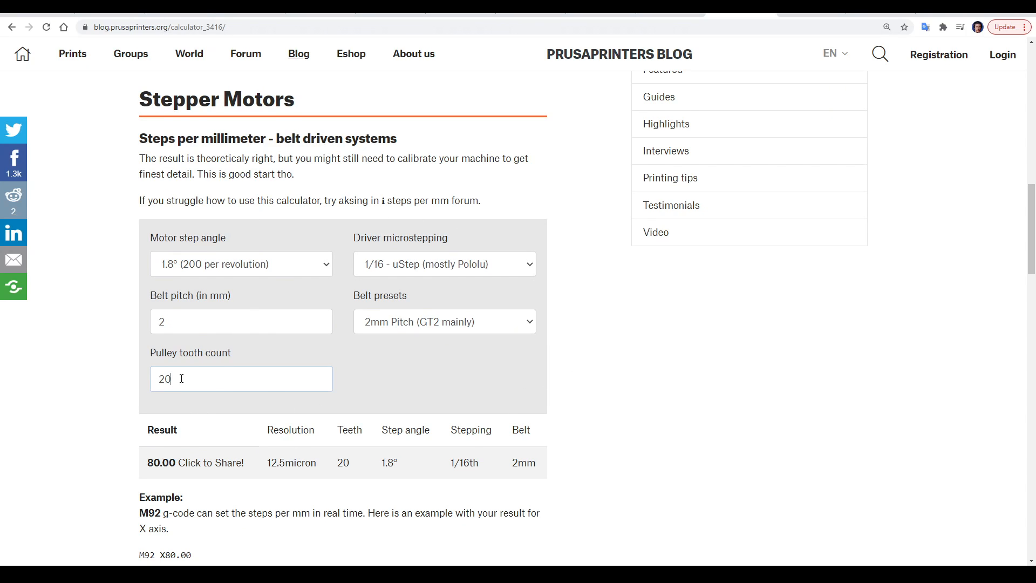
type("40")
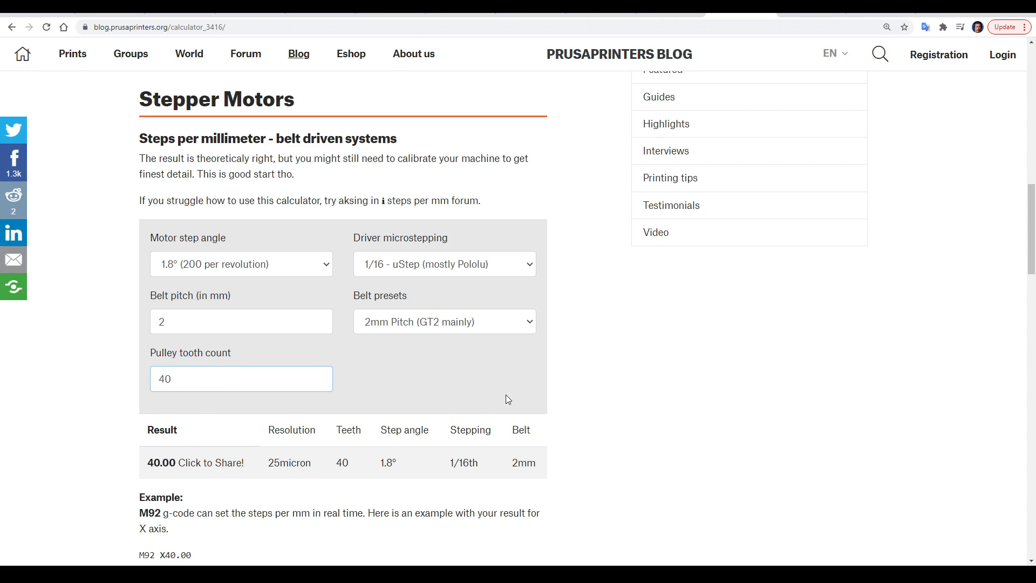
left_click(241, 379)
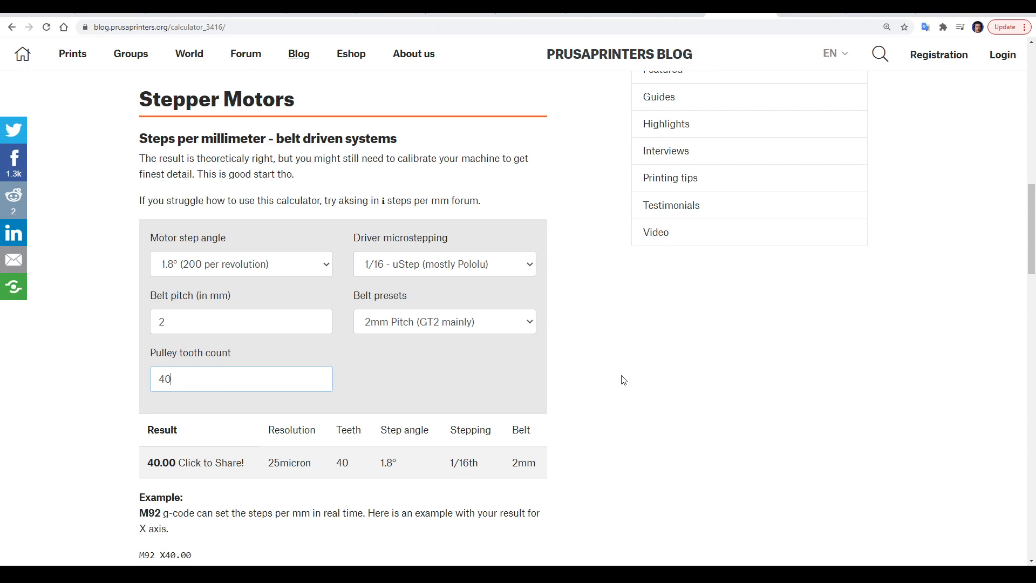
mouse_move(572, 383)
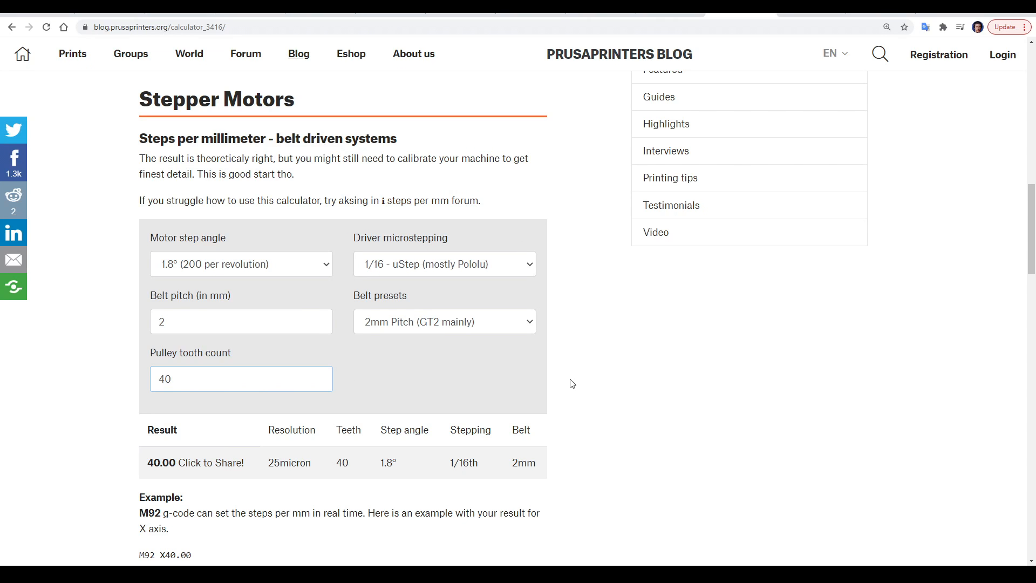
scroll("down", 3)
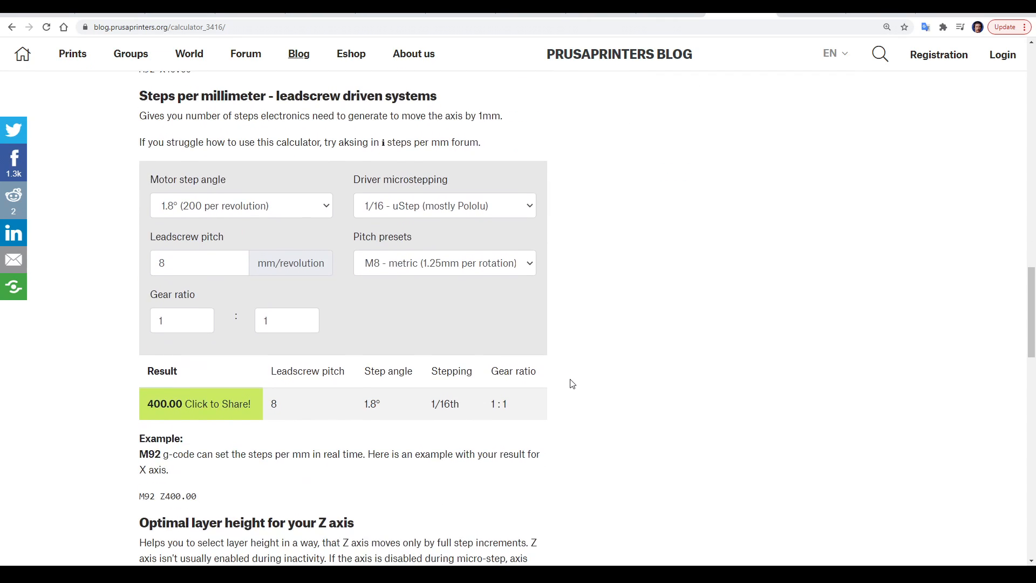
mouse_move(659, 423)
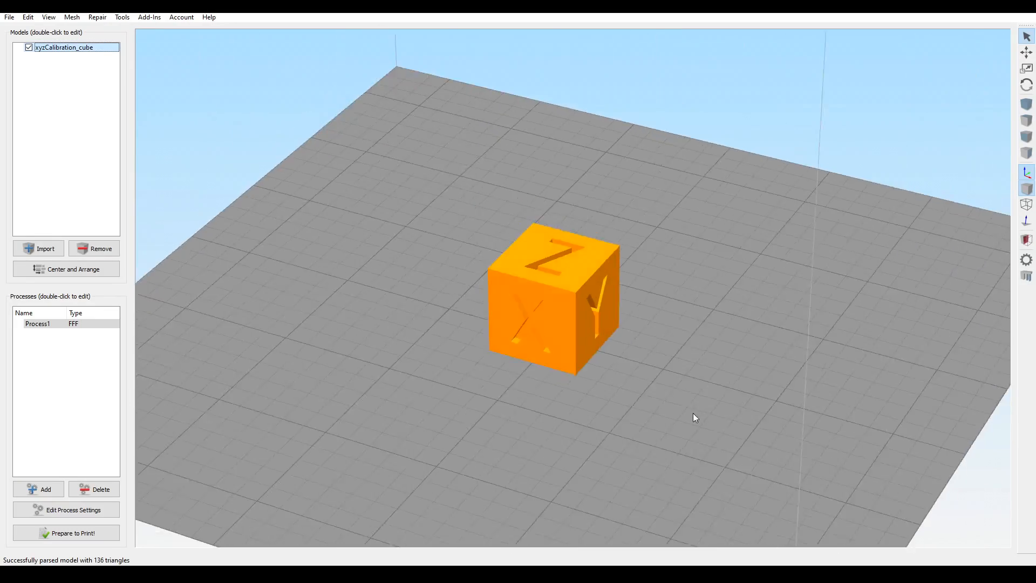
- Enter 0.80 as Process1's extrusion multiplier, replacing 0.96
left_click(74, 509)
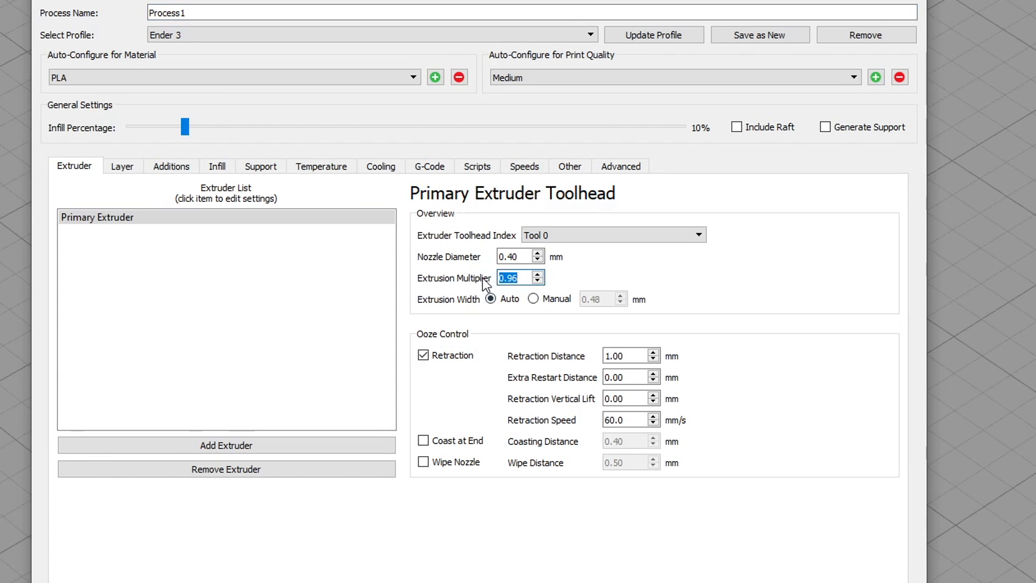
type("0.80")
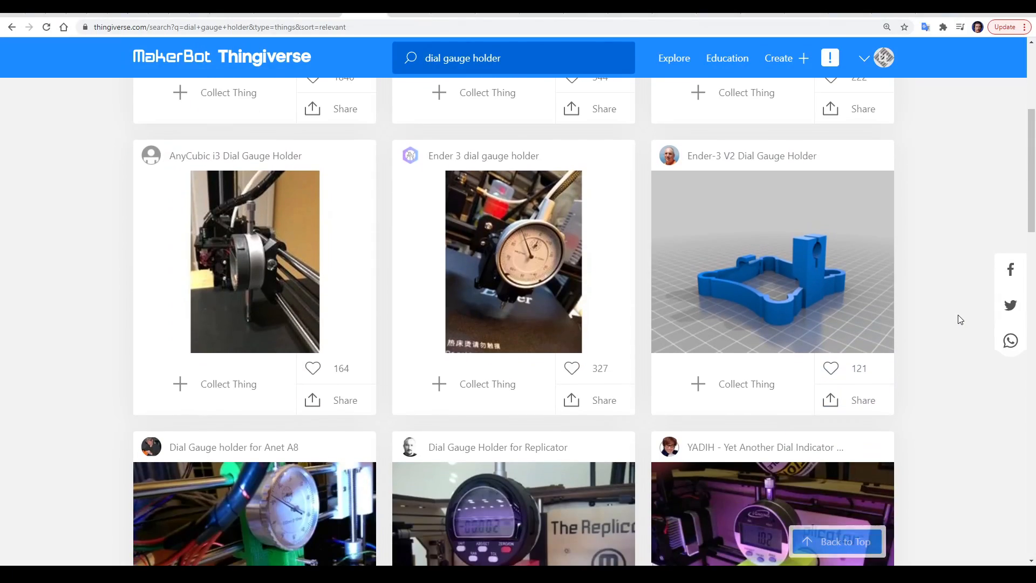
- Scroll through the Thingiverse dial gauge holder results, including Ender 3 and Anet A8 models
scroll("down", 3)
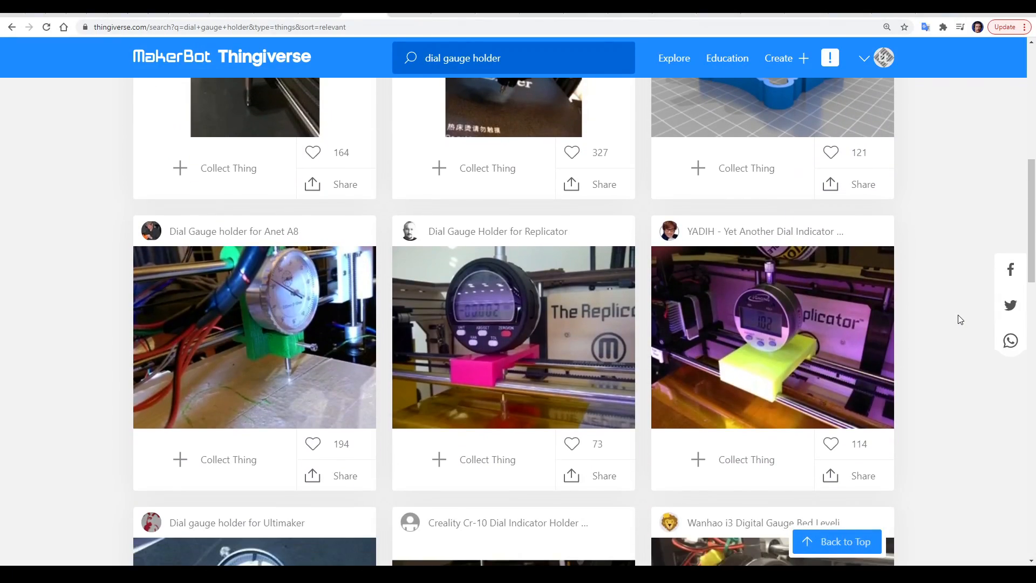
scroll("down", 3)
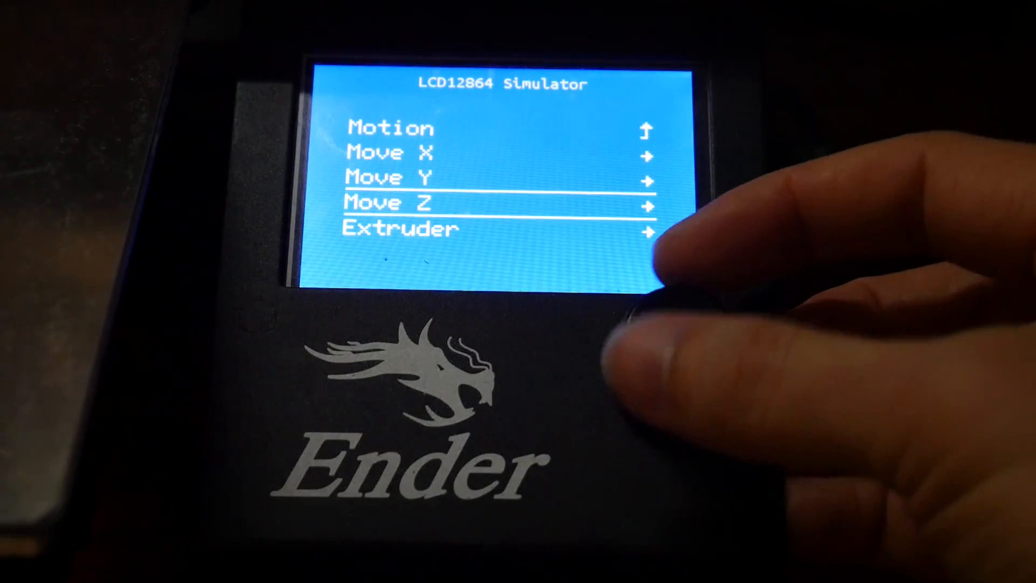
- Open Move Z on the Ender LCD and bring the Z axis to +032.1 mm
left_click(660, 317)
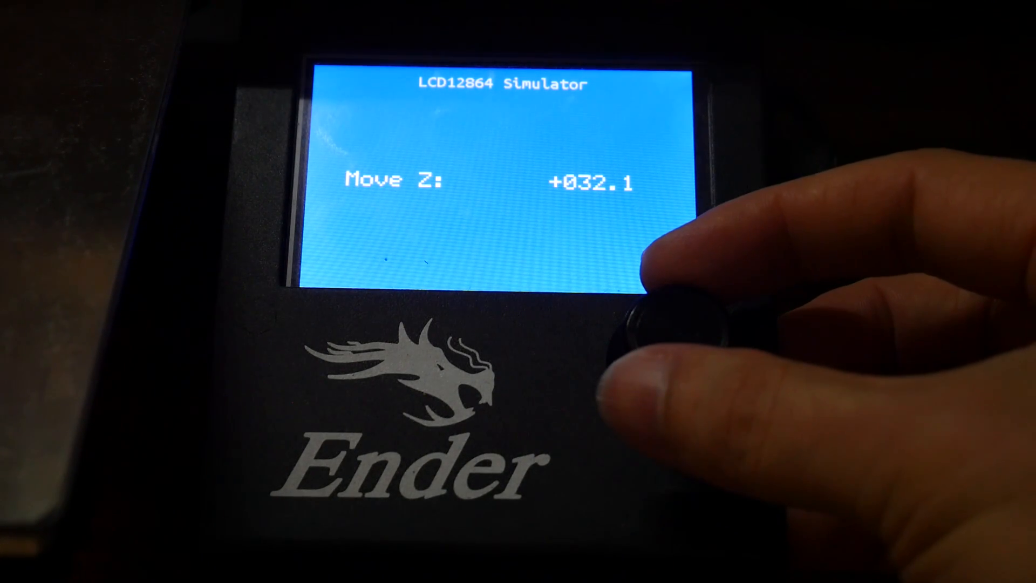
scroll("down", 3)
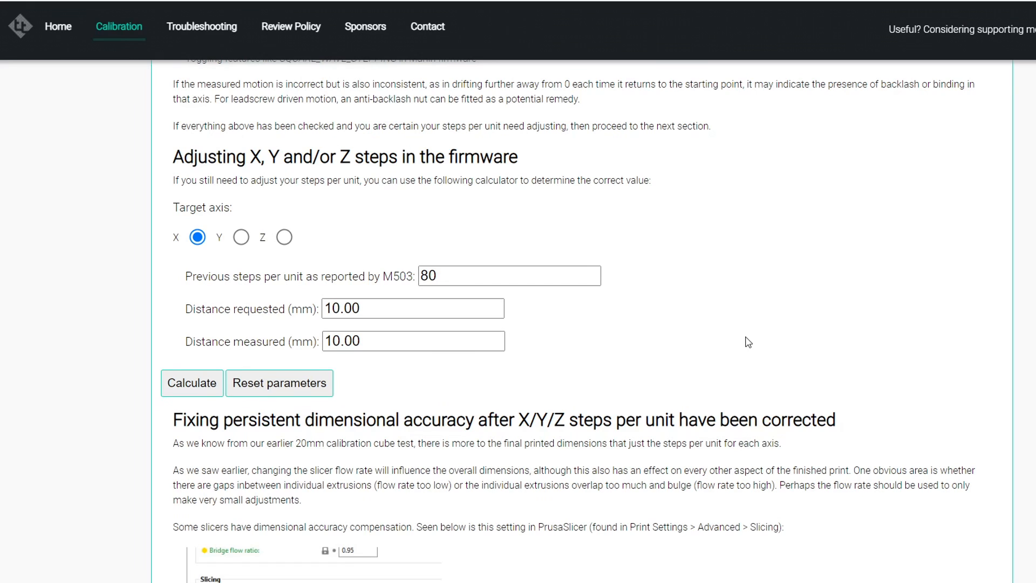
mouse_move(241, 236)
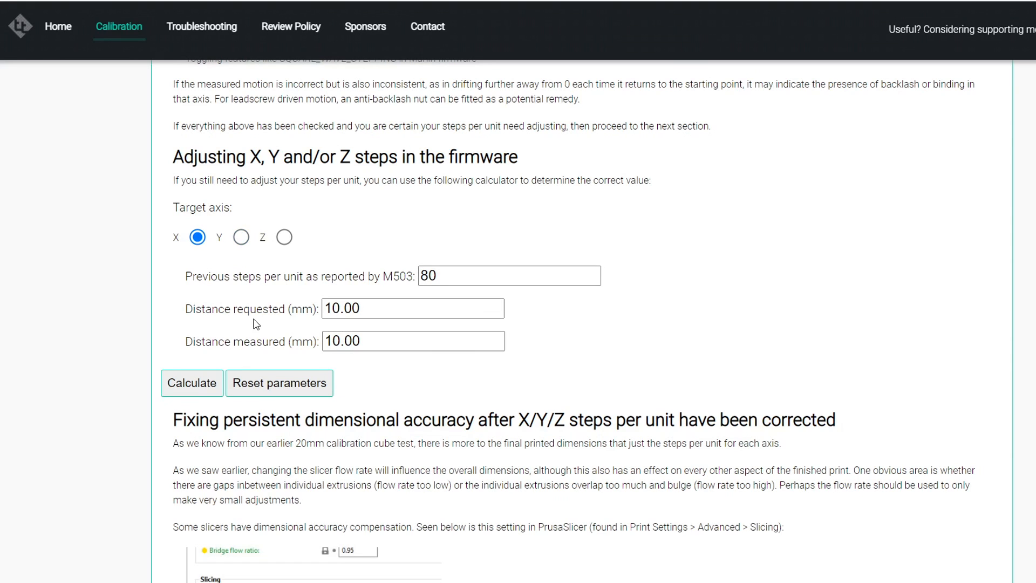
mouse_move(545, 311)
type("9.98")
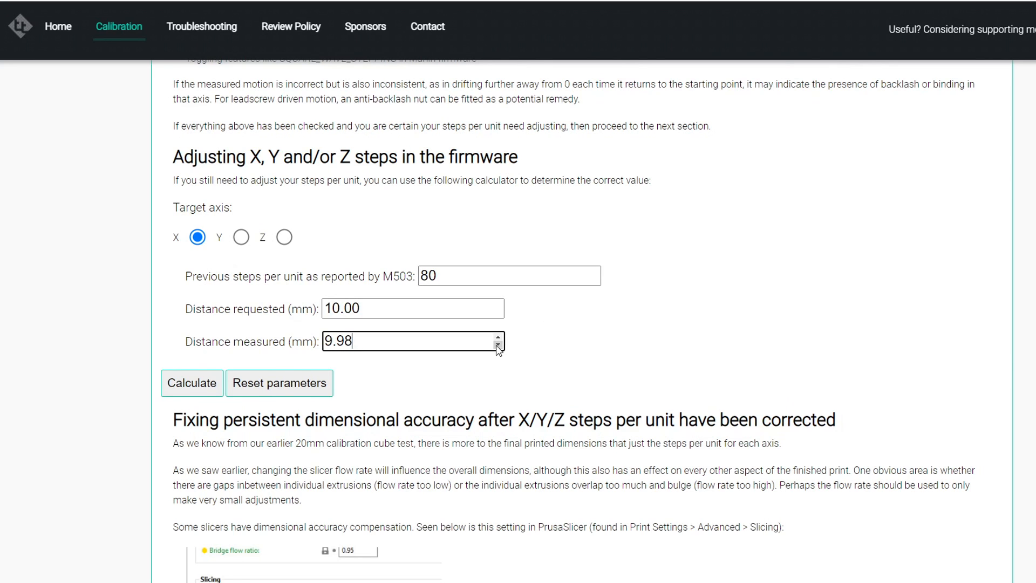
- Set measured distance to 9.96 mm and calculate new X steps of 80.32
left_click(498, 345)
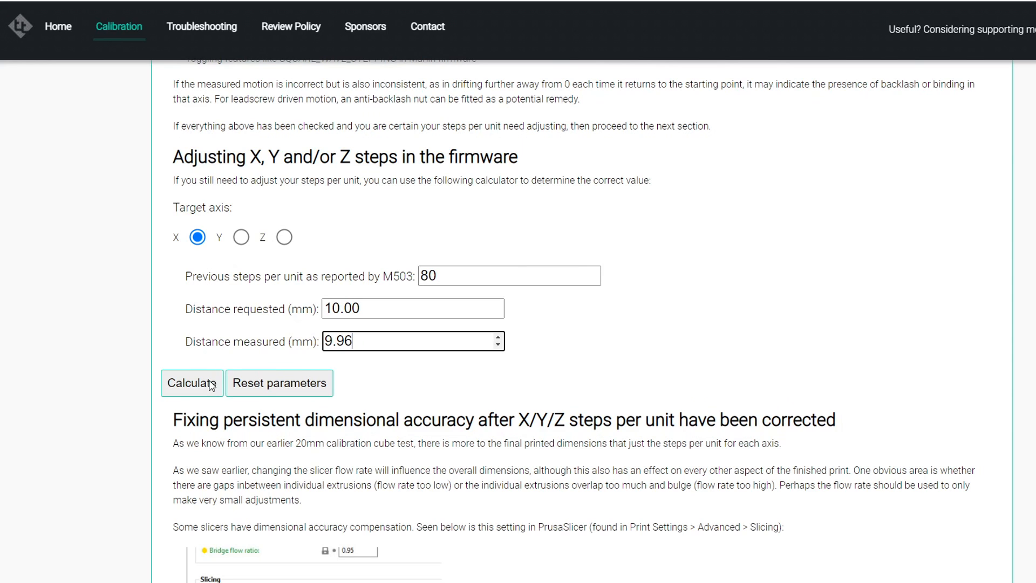
left_click(191, 382)
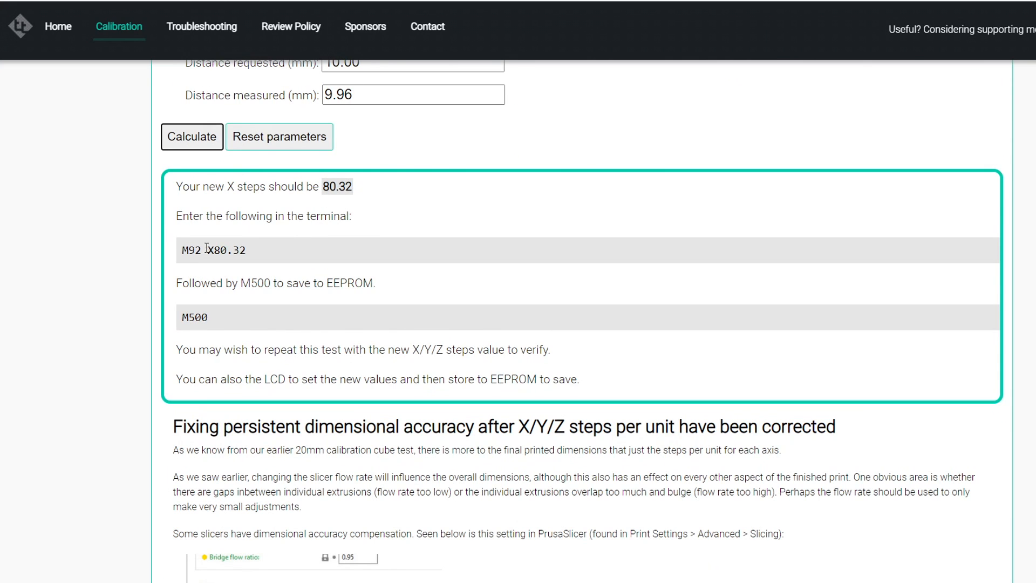
mouse_move(183, 320)
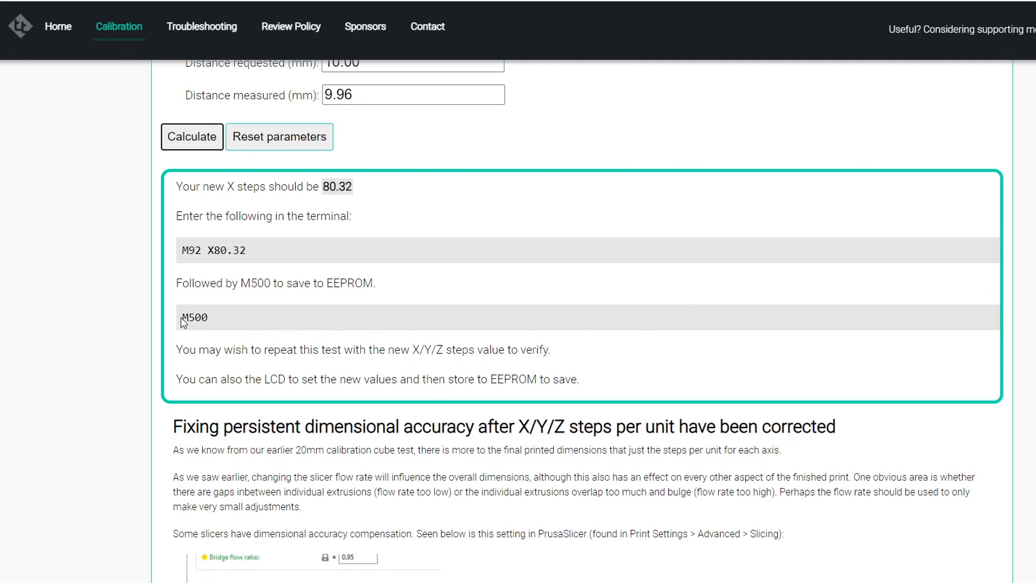
mouse_move(335, 323)
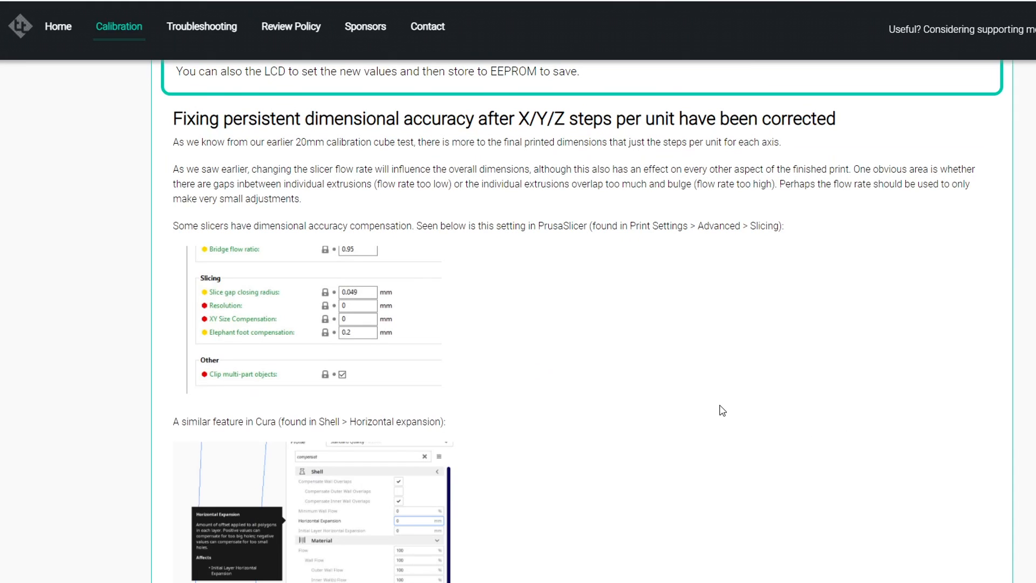
scroll("down", 3)
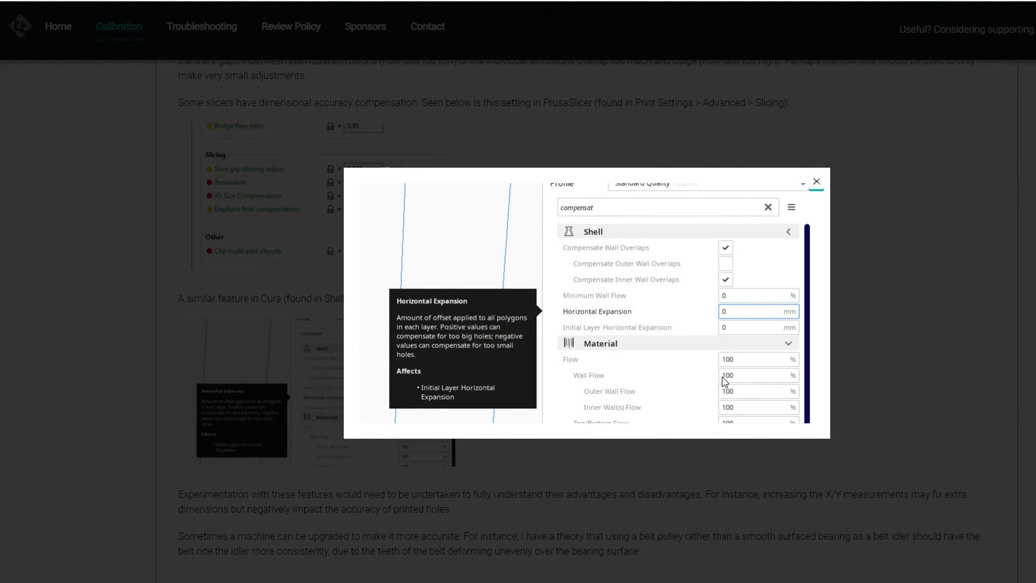
left_click(816, 180)
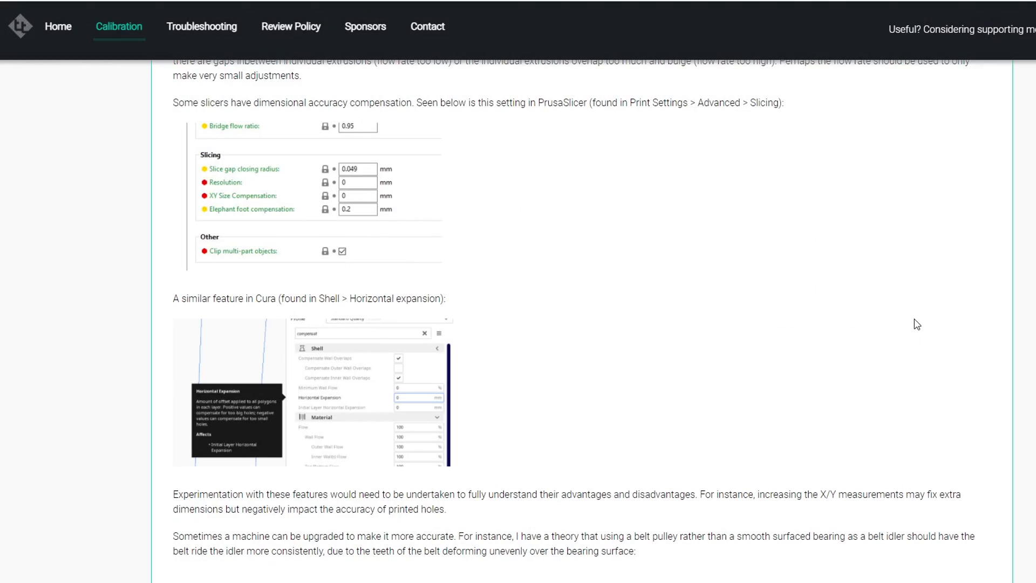